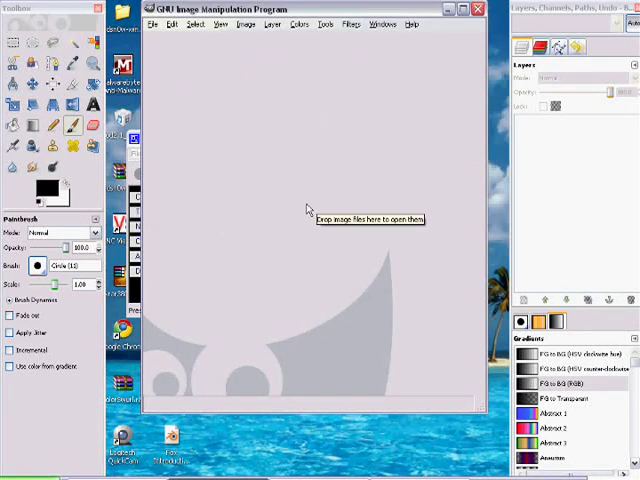
mouse_move(322, 326)
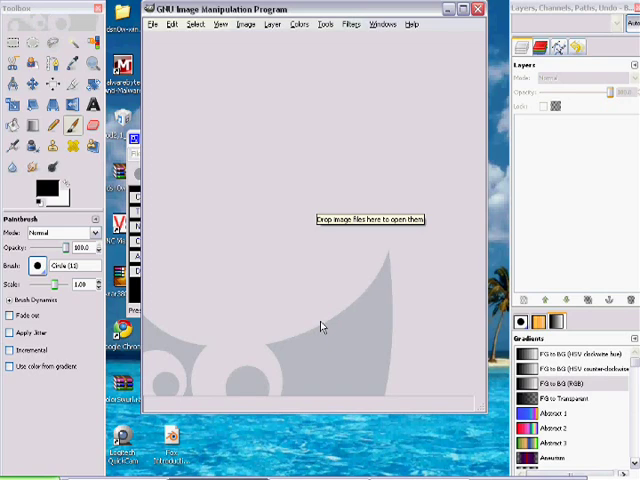
mouse_move(148, 130)
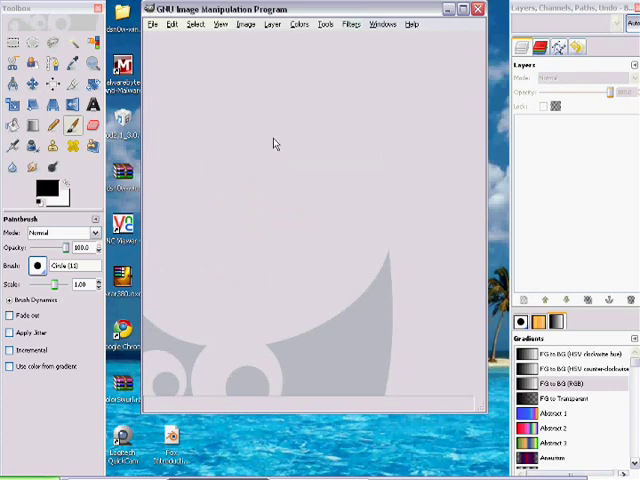
mouse_move(245, 73)
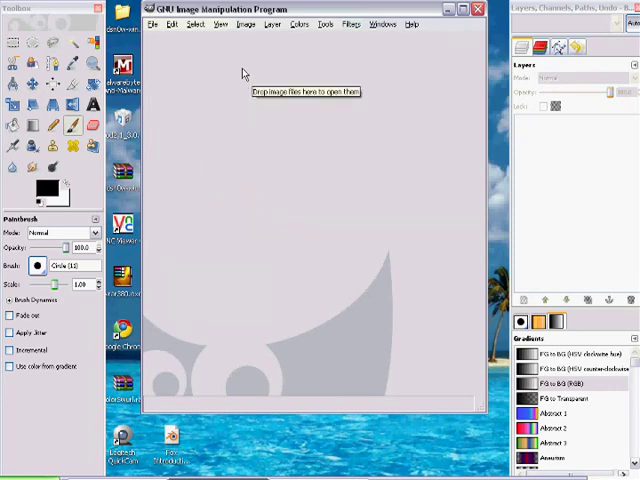
Step: Create a new image with width 200 and height 200 pixels
left_click(154, 24)
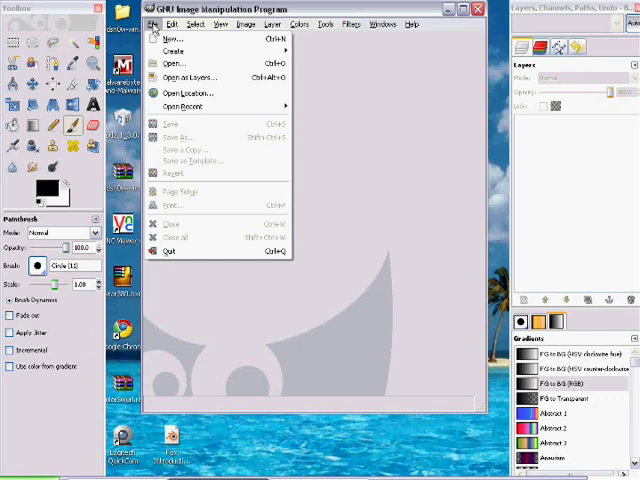
mouse_move(177, 51)
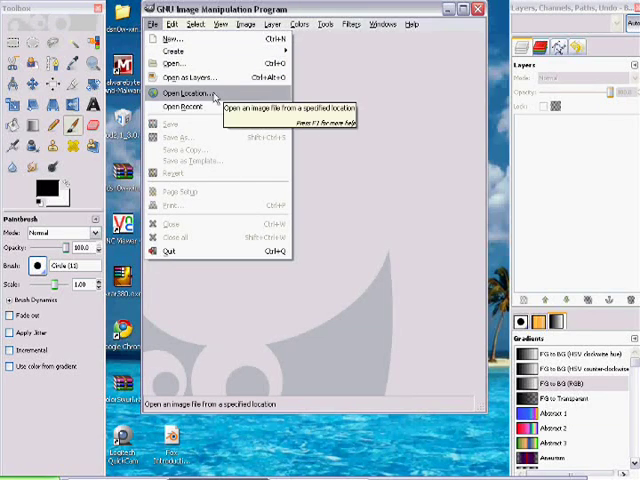
mouse_move(180, 38)
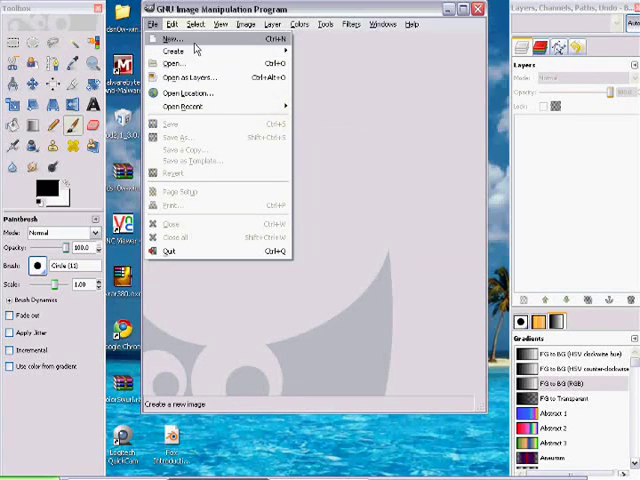
left_click(173, 38)
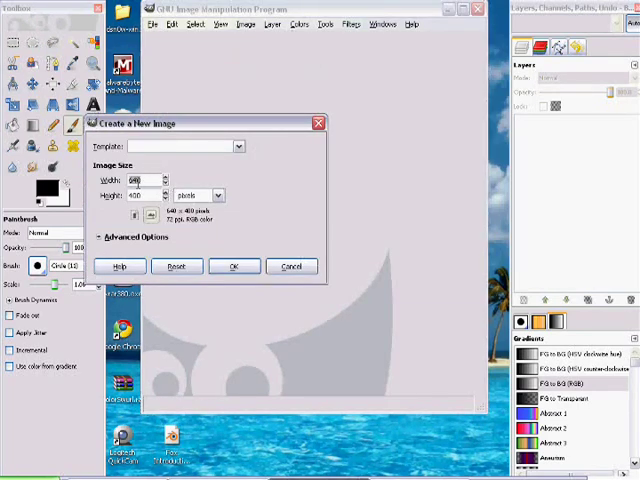
type("200")
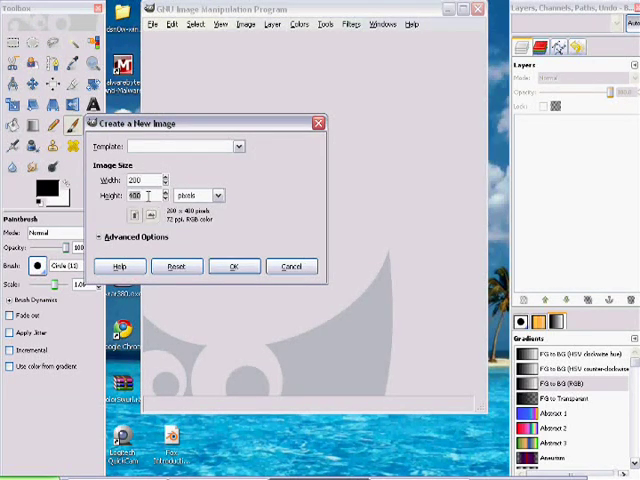
type("200")
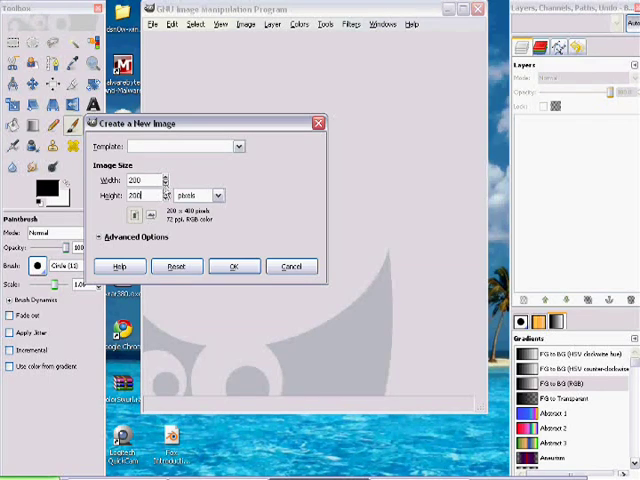
left_click(235, 265)
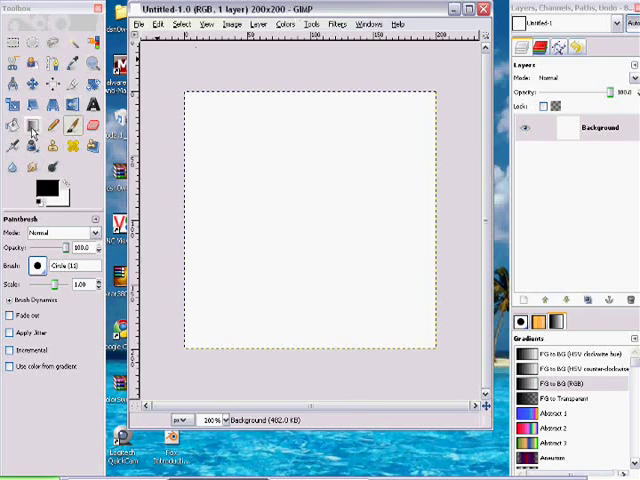
mouse_move(28, 41)
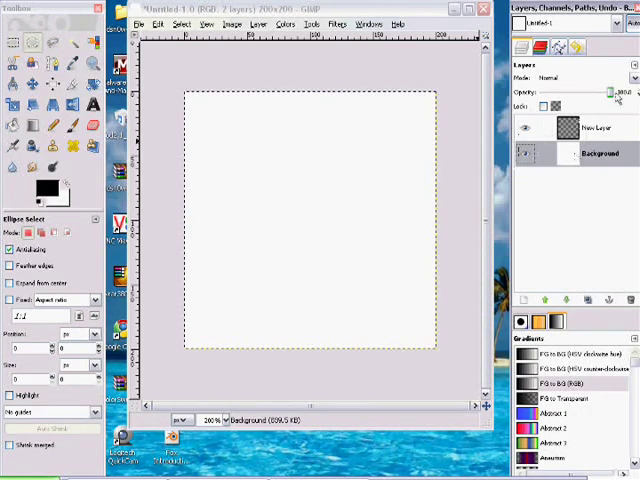
Step: Select the new transparent layer and drag a 200×200 circular selection over the canvas
left_click(595, 126)
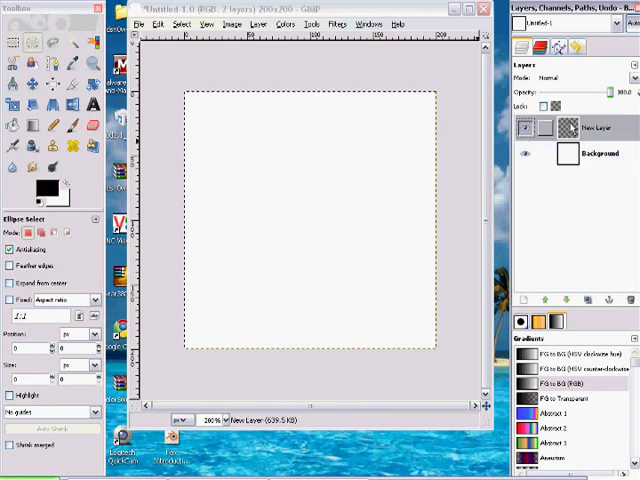
mouse_move(190, 100)
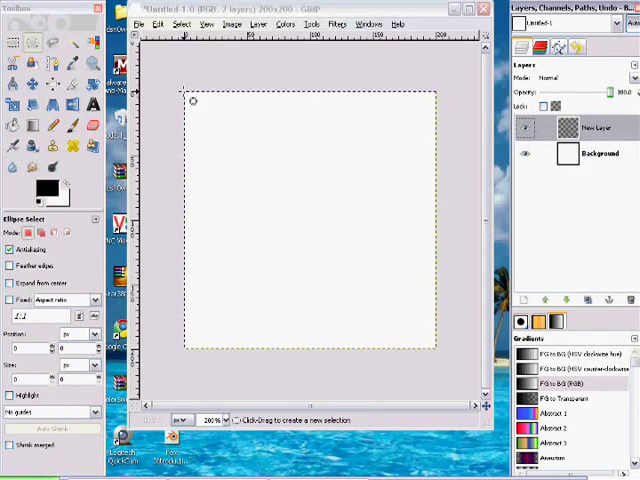
left_click_drag(190, 100, 443, 357)
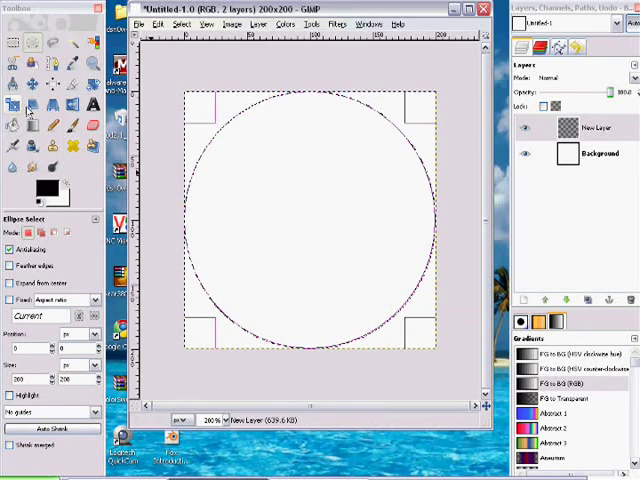
left_click(40, 175)
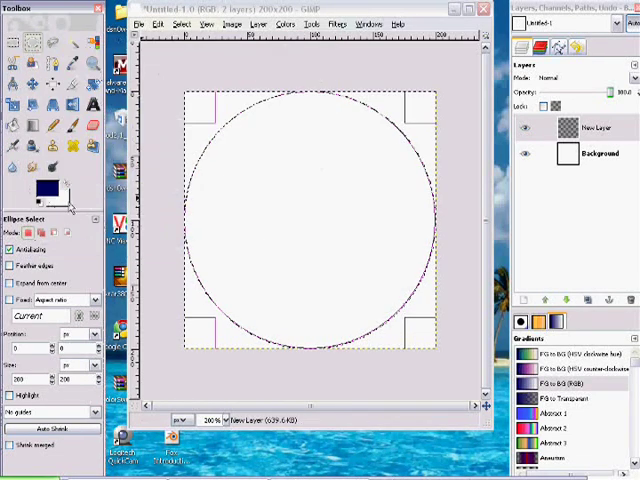
Step: Pick a light blue background colour and blend the circle bottom-to-top into a blue gradient
left_click(52, 197)
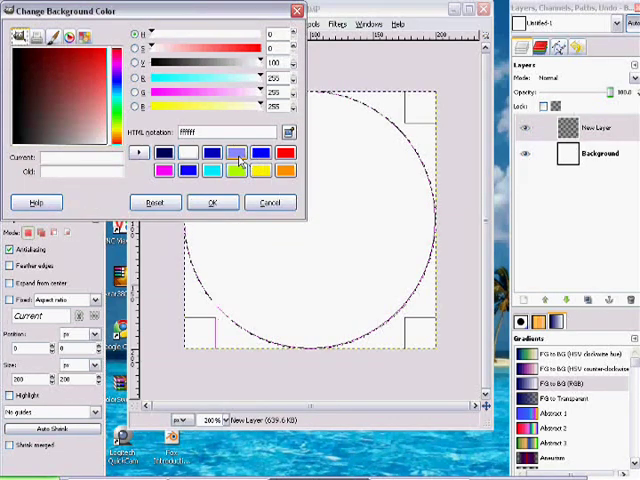
left_click(213, 202)
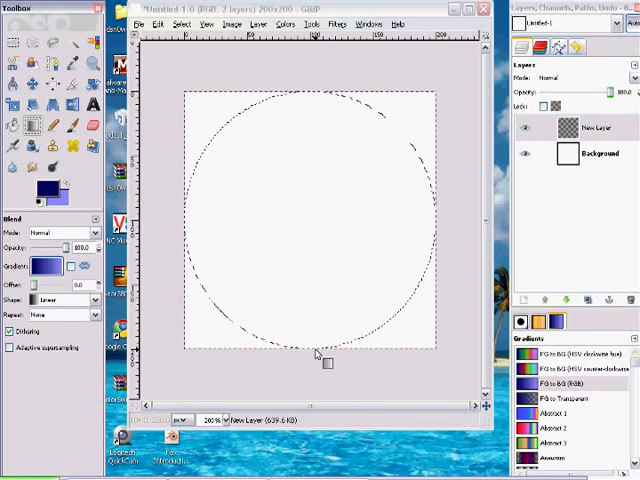
left_click_drag(308, 90, 315, 360)
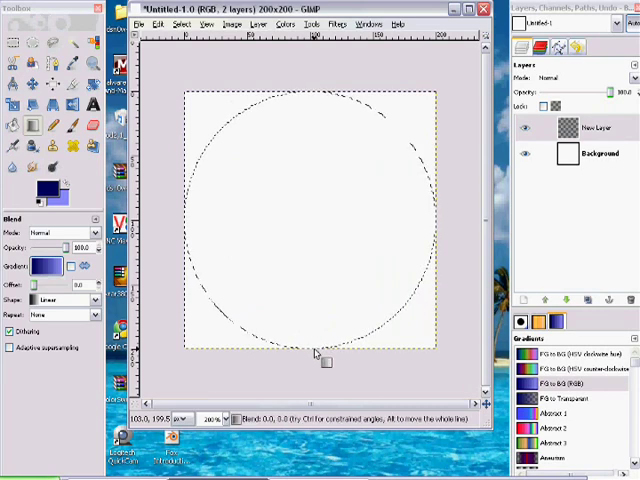
left_click_drag(312, 356, 312, 56)
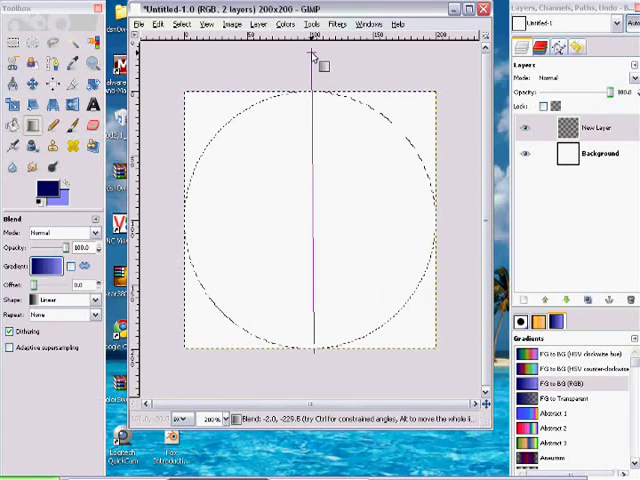
left_click_drag(310, 55, 357, 335)
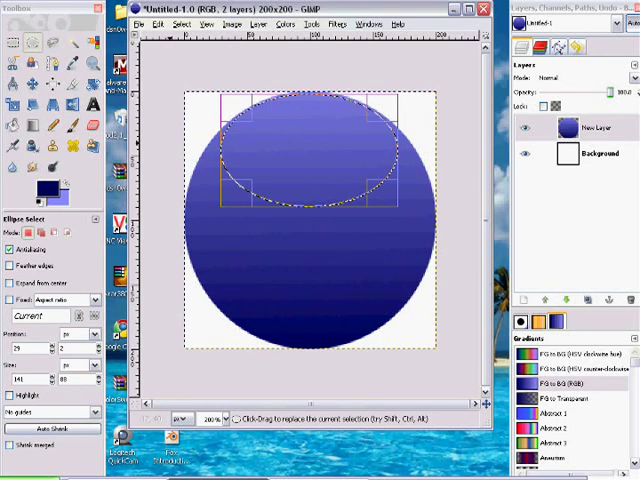
Step: Fill the top ellipse with an FG to Transparent gradient for a fading white highlight
left_click(43, 198)
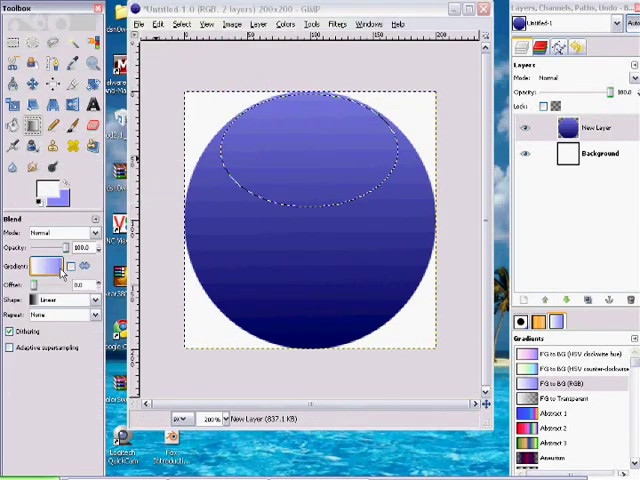
left_click(47, 265)
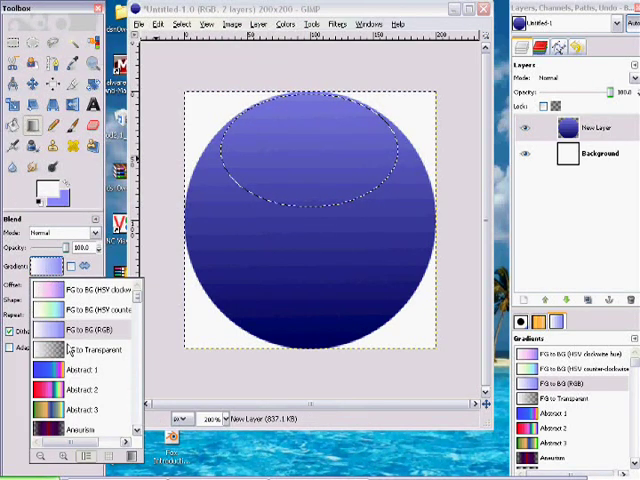
left_click(93, 348)
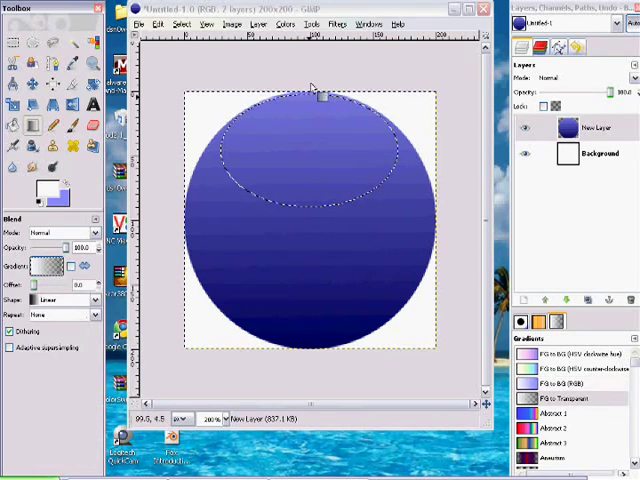
left_click_drag(313, 90, 314, 185)
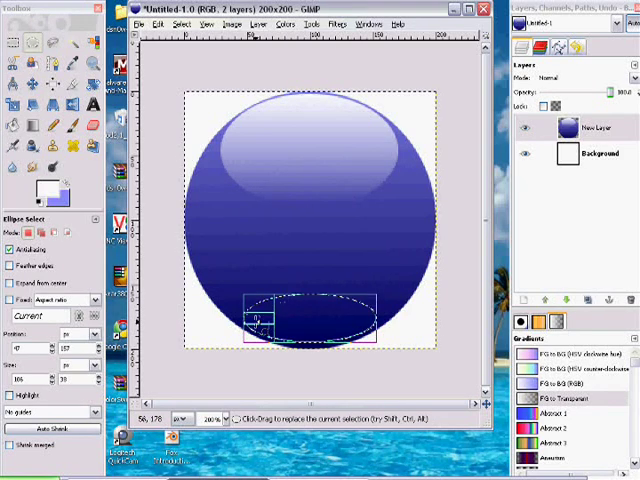
Step: Select an oval at the sphere's base and set the foreground to pale lavender blue
left_click_drag(255, 320, 380, 325)
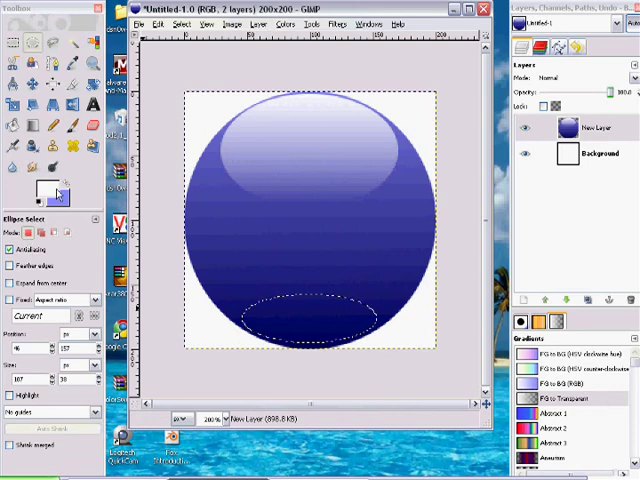
left_click(44, 191)
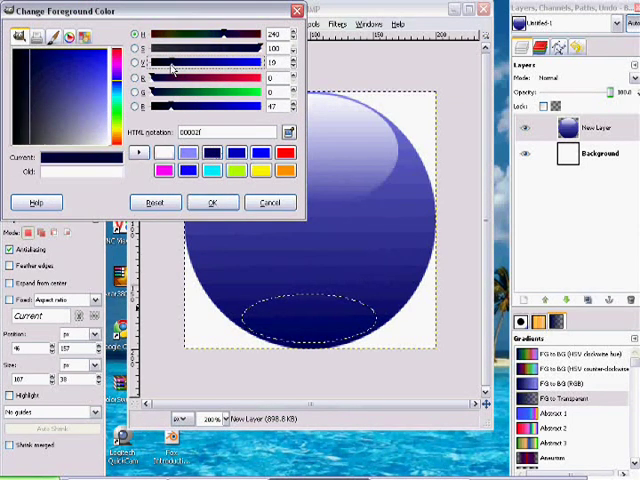
left_click(213, 202)
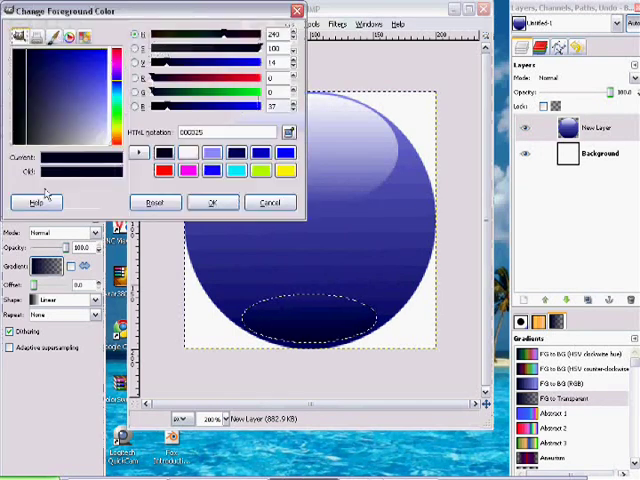
left_click(210, 154)
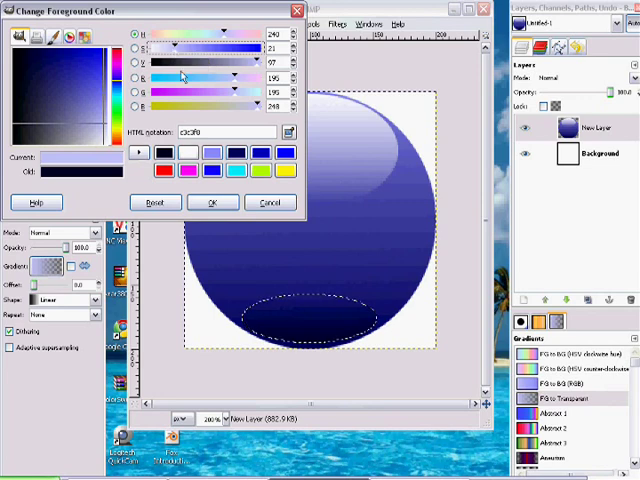
left_click(212, 202)
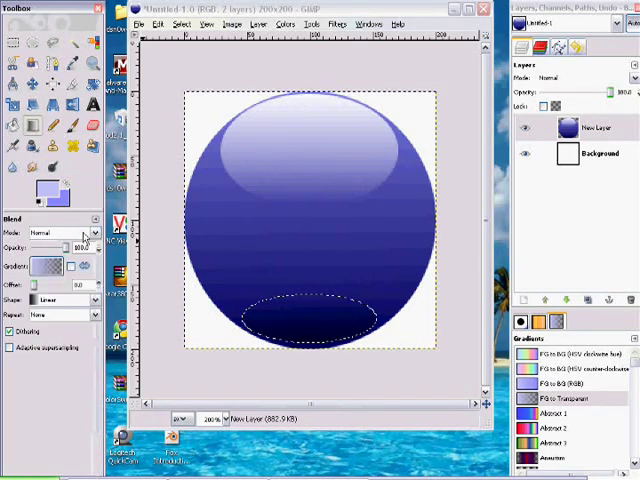
Step: Drag a radial gradient outward from the sphere's centre and return the zoom to 200%
left_click(88, 300)
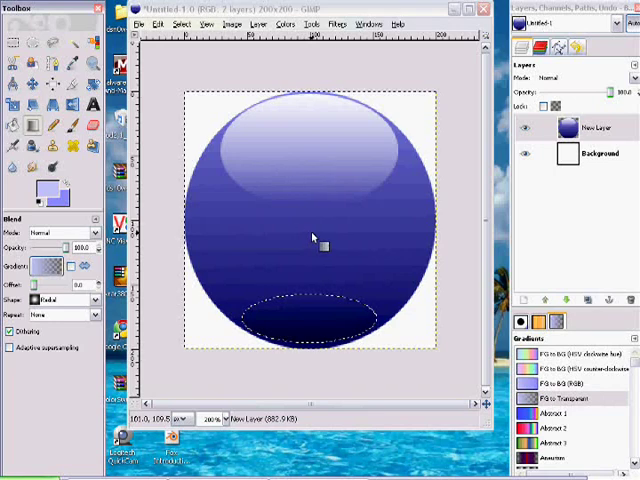
mouse_move(318, 232)
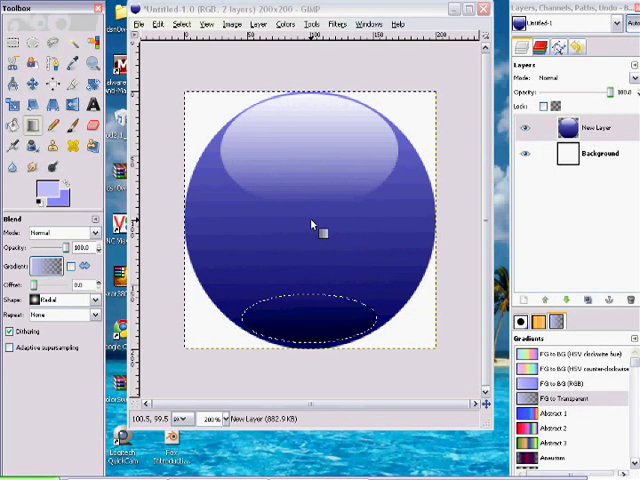
left_click_drag(313, 230, 313, 165)
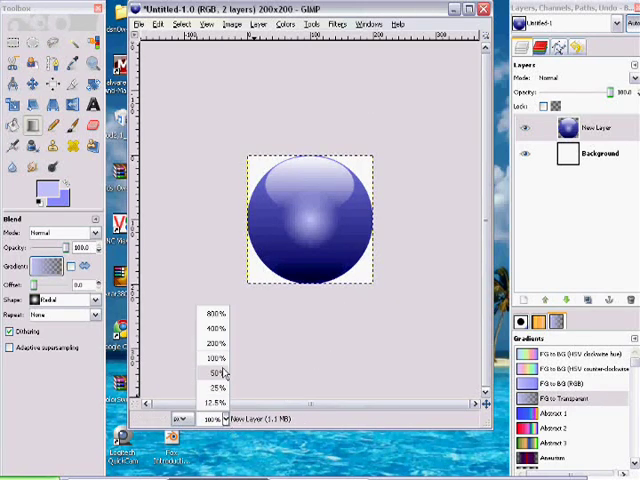
left_click(210, 314)
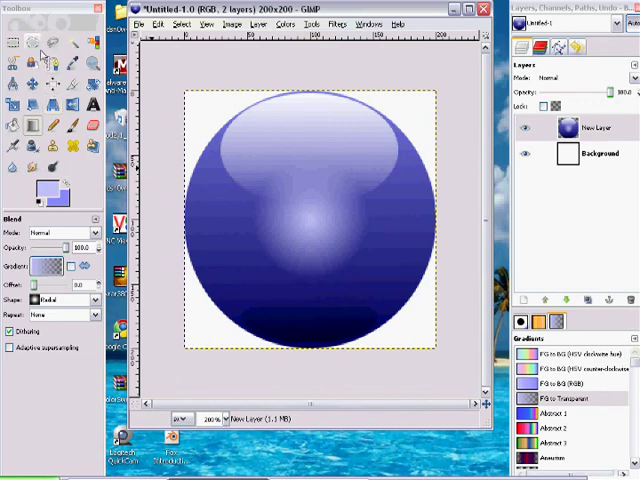
left_click(93, 105)
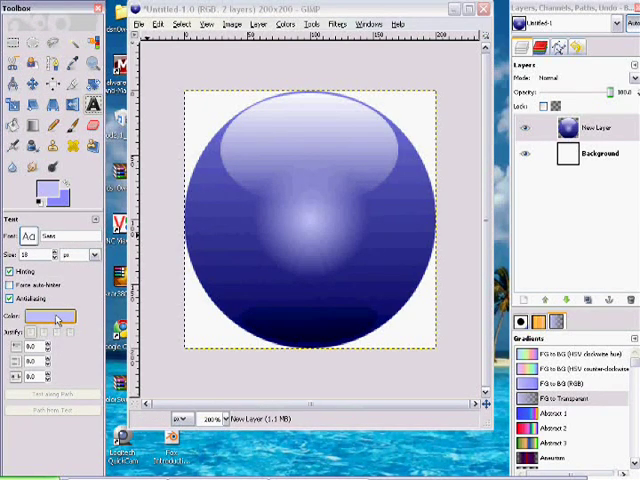
Step: Draw a white text box across the sphere's upper half and type 'helping'
left_click(35, 318)
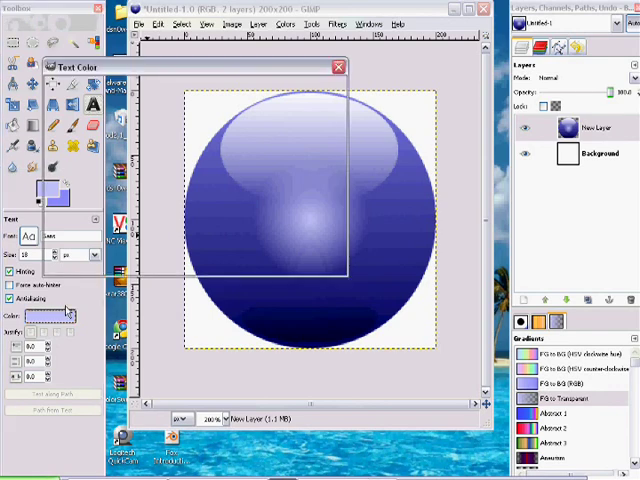
left_click(25, 317)
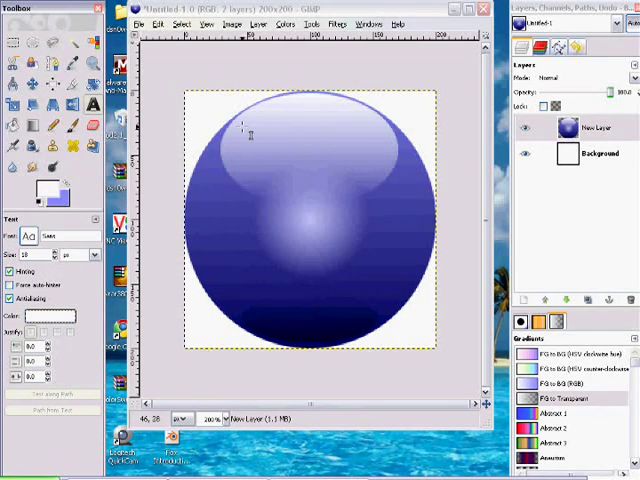
left_click(231, 127)
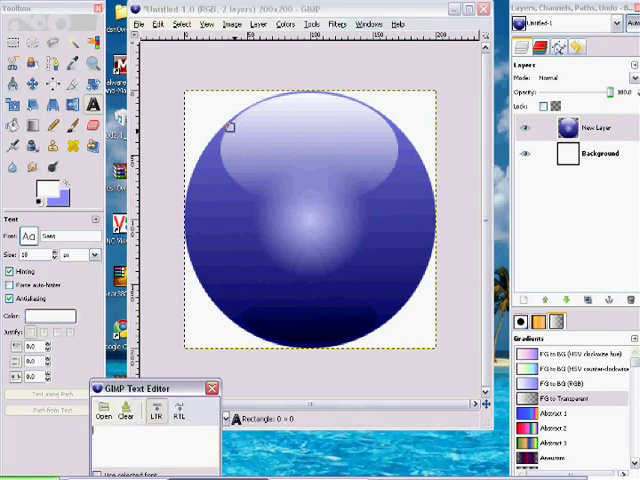
left_click_drag(232, 127, 413, 195)
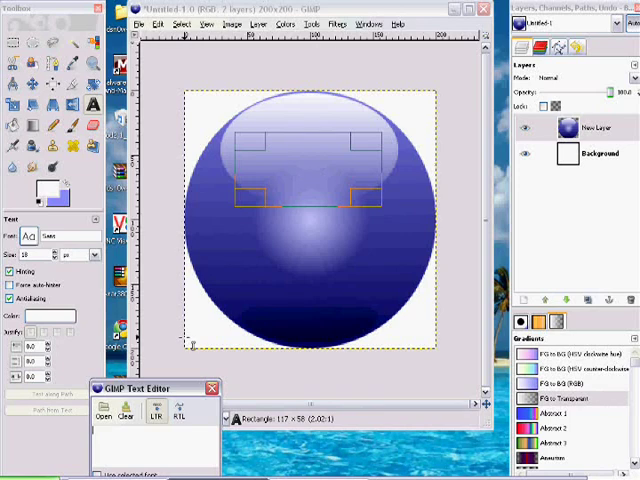
type("helping")
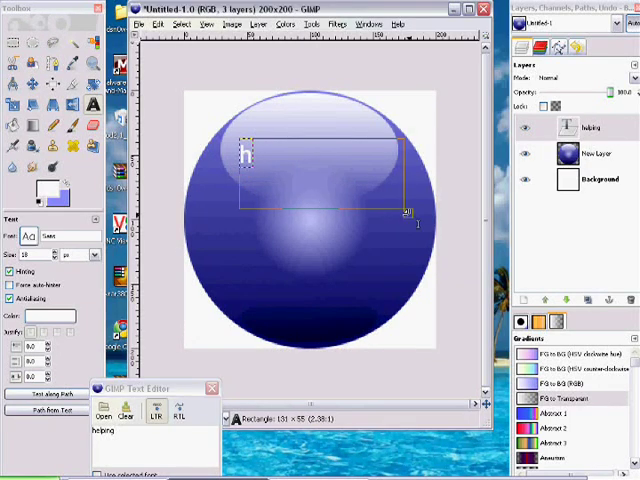
type("elping")
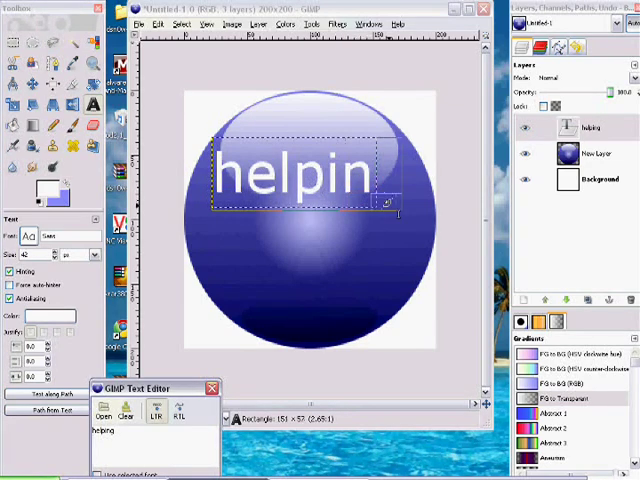
type("g")
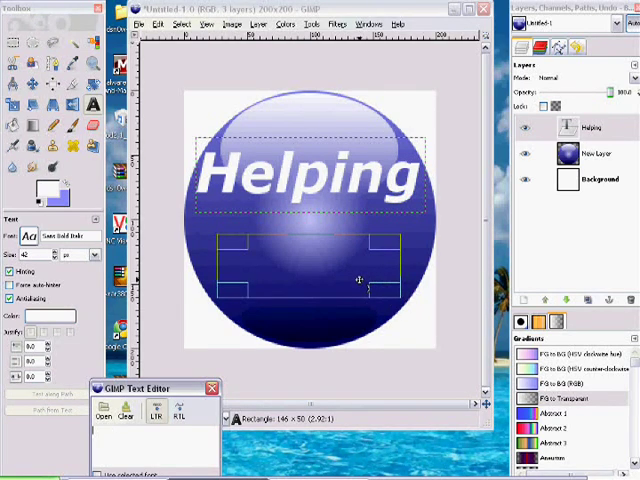
Step: Add white text layers 'Tech' and 'With' below 'Helping'
type("Tech")
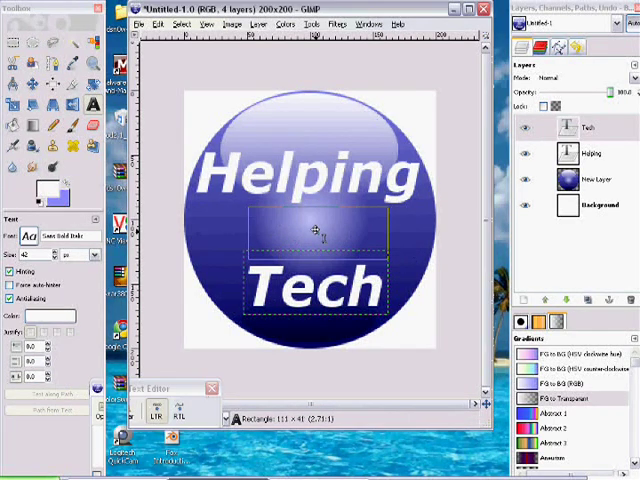
type("With")
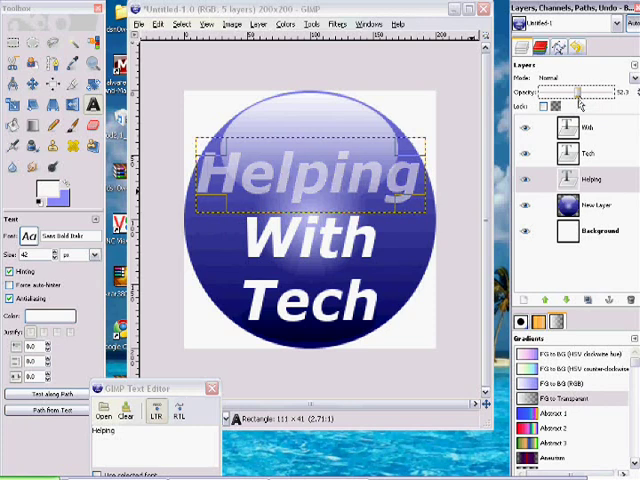
Step: Lower a text layer's opacity in the Layers panel, then select the sphere layer
left_click(590, 153)
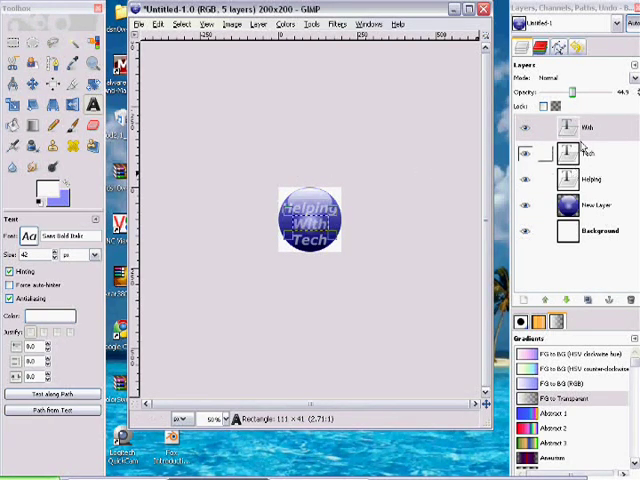
left_click(590, 205)
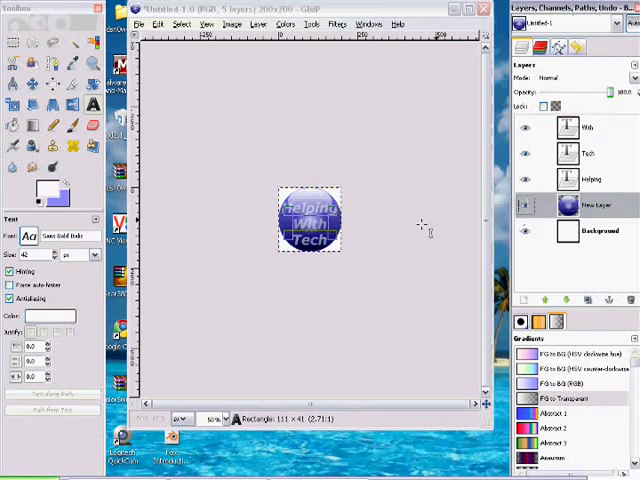